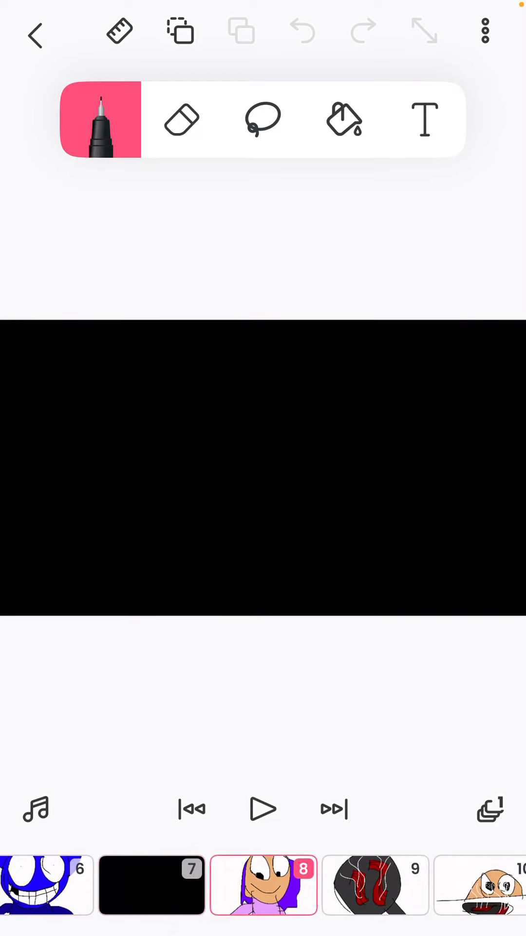
Step past the black frame 8 and the bacon-face frame toward frame 26, the knife-holding blue character
{"action": "left_click", "coordinate": [264, 884]}
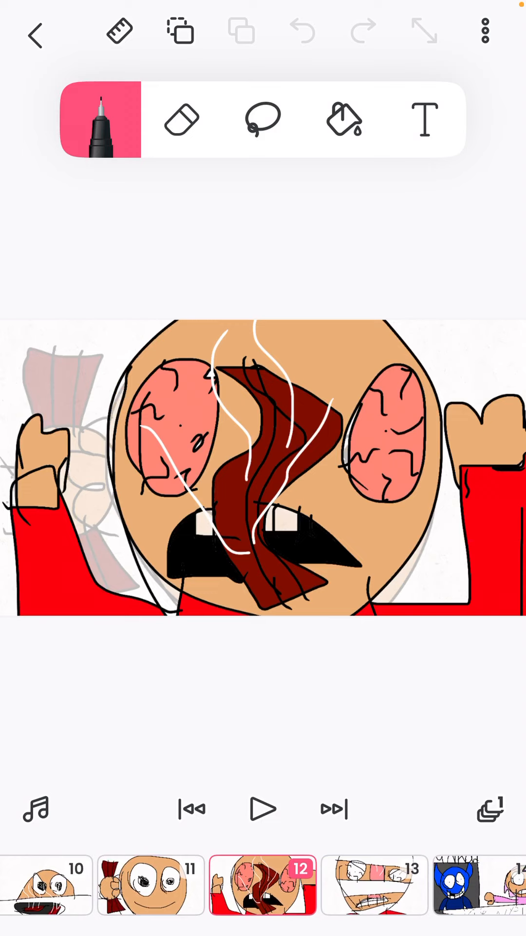
{"action": "left_click", "coordinate": [331, 809]}
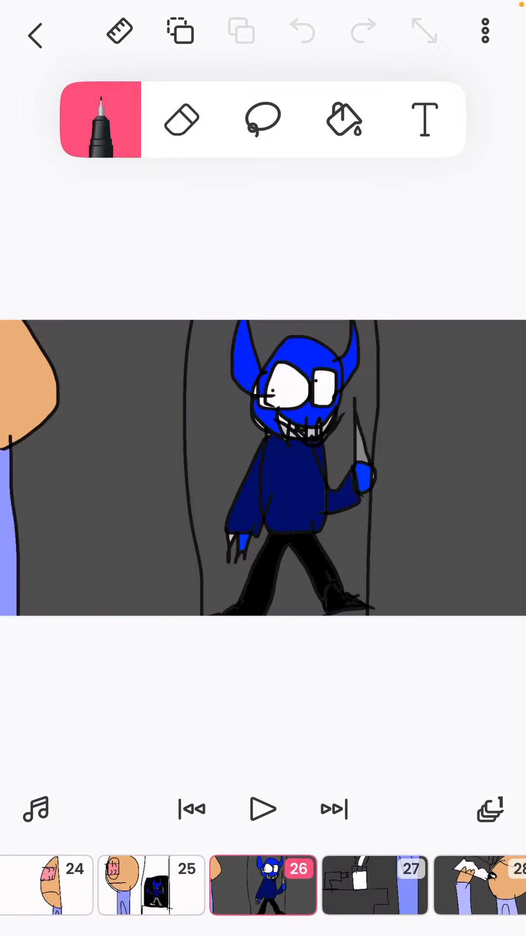
Step past the knife frame and the grinning blue close-up to frame 35, the all-black frame
{"action": "left_click", "coordinate": [333, 809]}
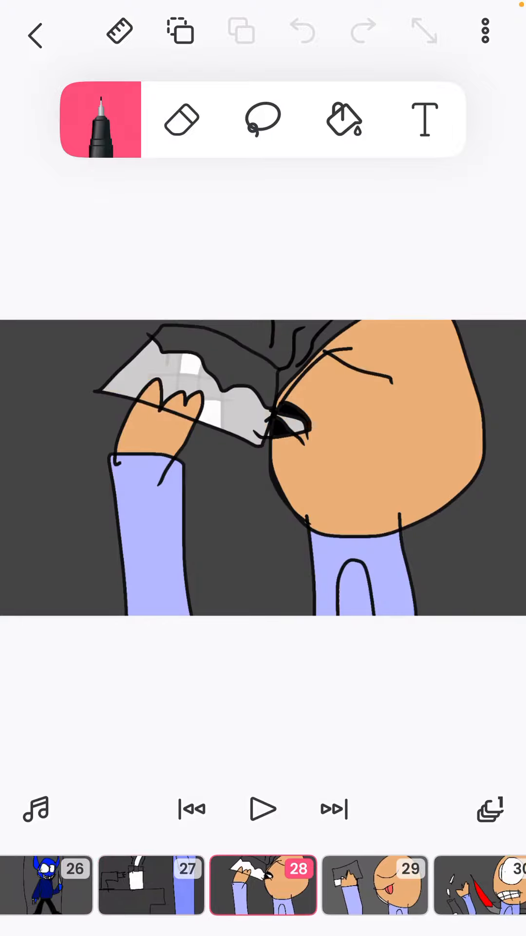
{"action": "left_click", "coordinate": [333, 810]}
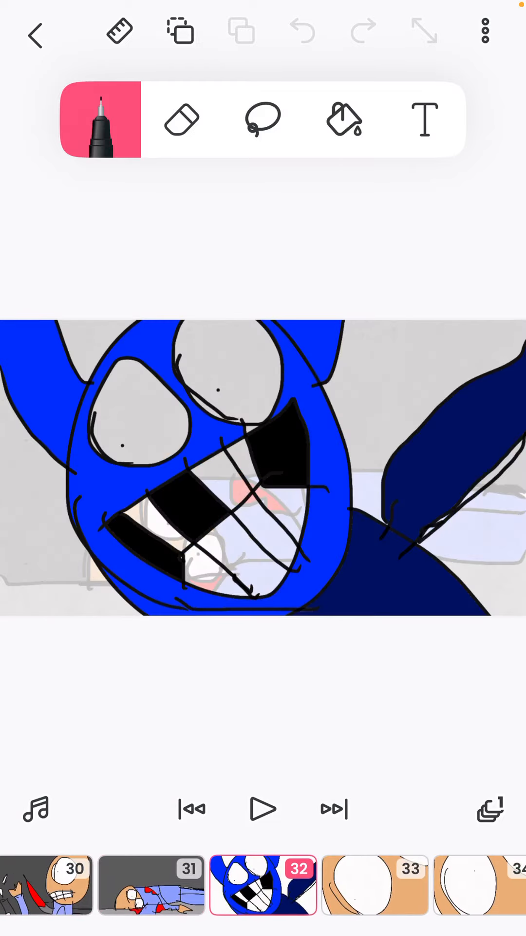
{"action": "left_click", "coordinate": [332, 809]}
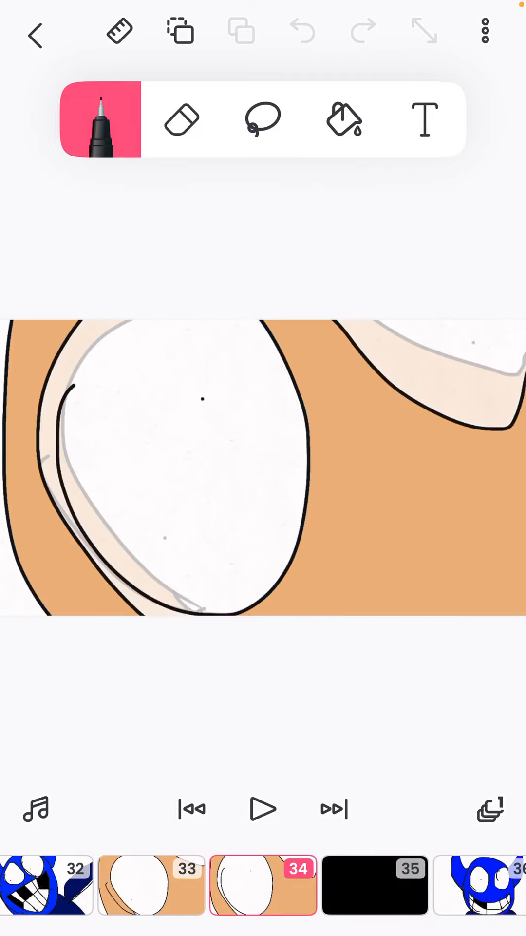
{"action": "left_click", "coordinate": [333, 809]}
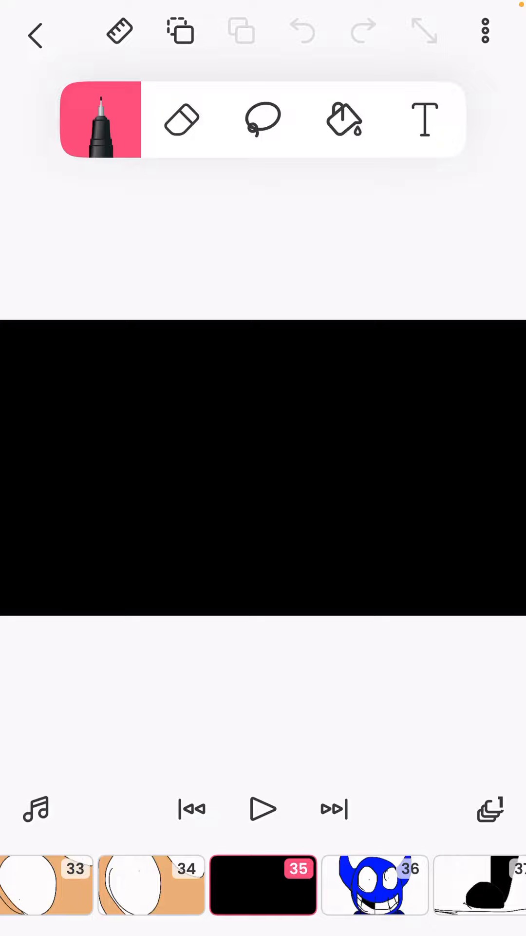
Step past the black frame, the angry blue face and the tan face toward frame 72, the red-eyed character
{"action": "left_click", "coordinate": [333, 810]}
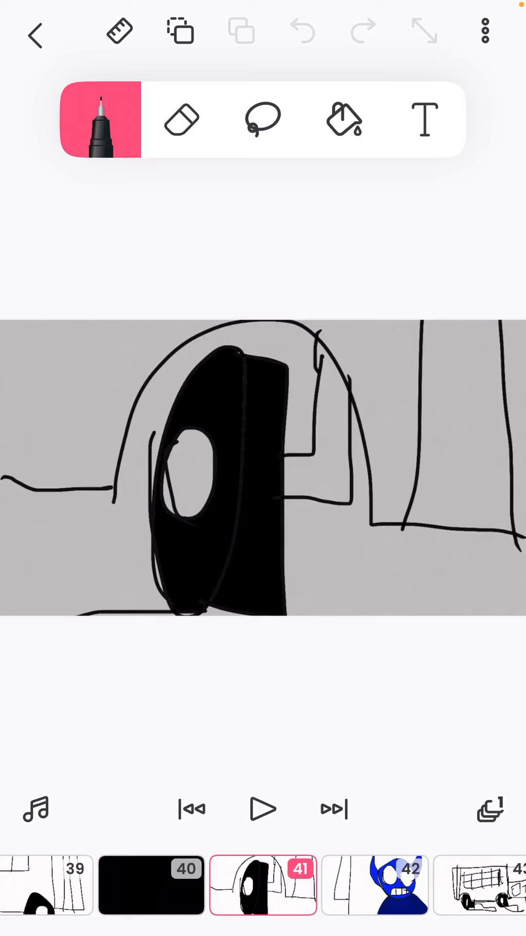
{"action": "left_click", "coordinate": [333, 810]}
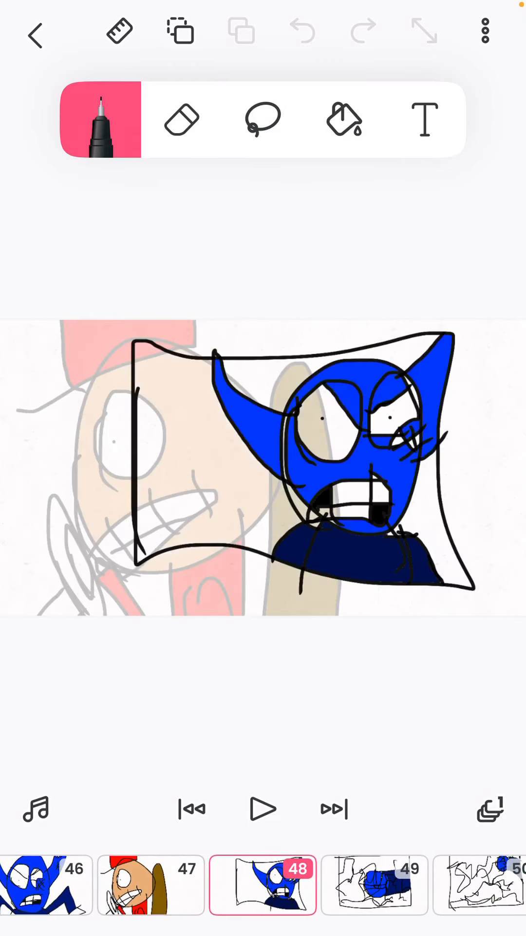
{"action": "left_click", "coordinate": [333, 809]}
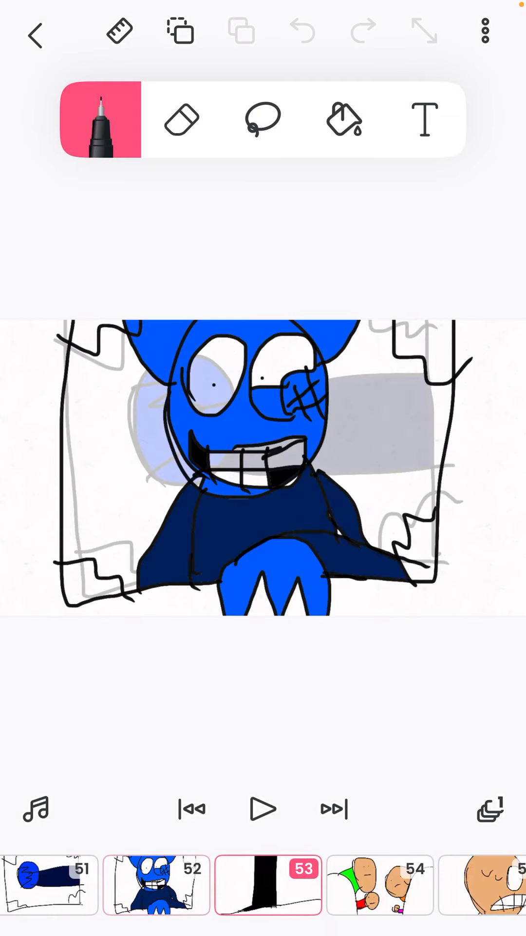
{"action": "left_click", "coordinate": [262, 885]}
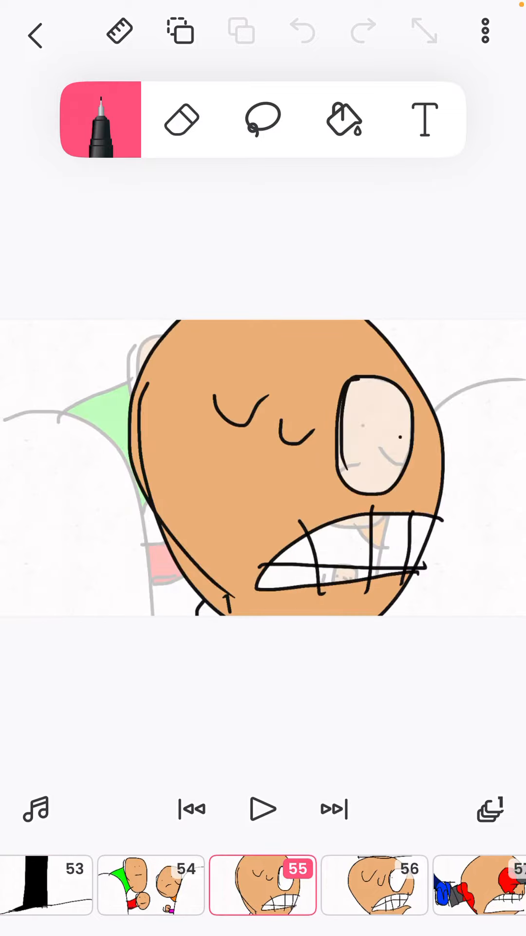
{"action": "left_click", "coordinate": [333, 809]}
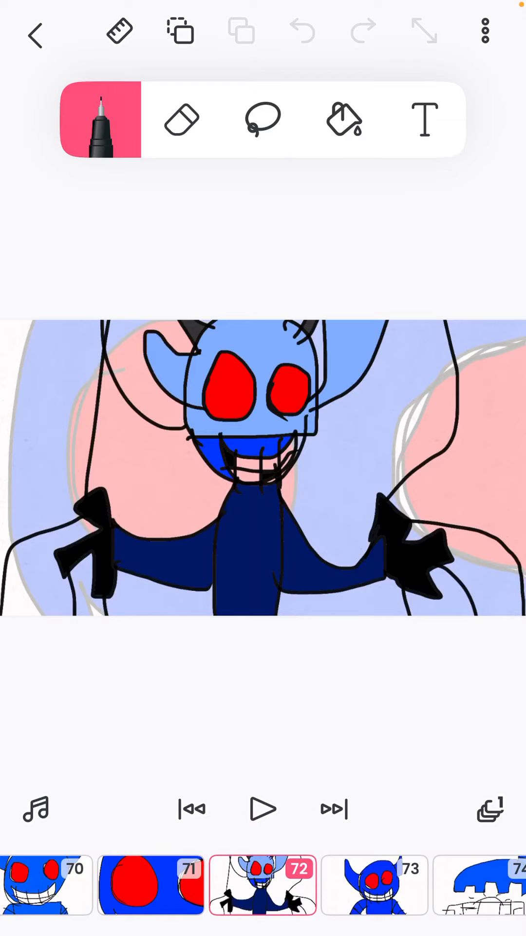
Step past the red-eyed character and the blue creature to frame 83, flames bursting from the chest
{"action": "scroll", "scroll_direction": "left", "scroll_amount": 3}
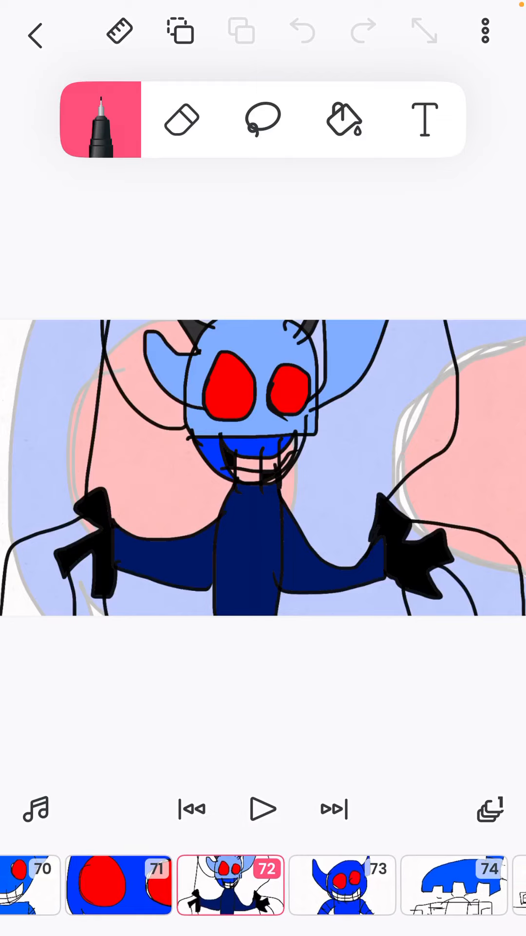
{"action": "left_click", "coordinate": [331, 809]}
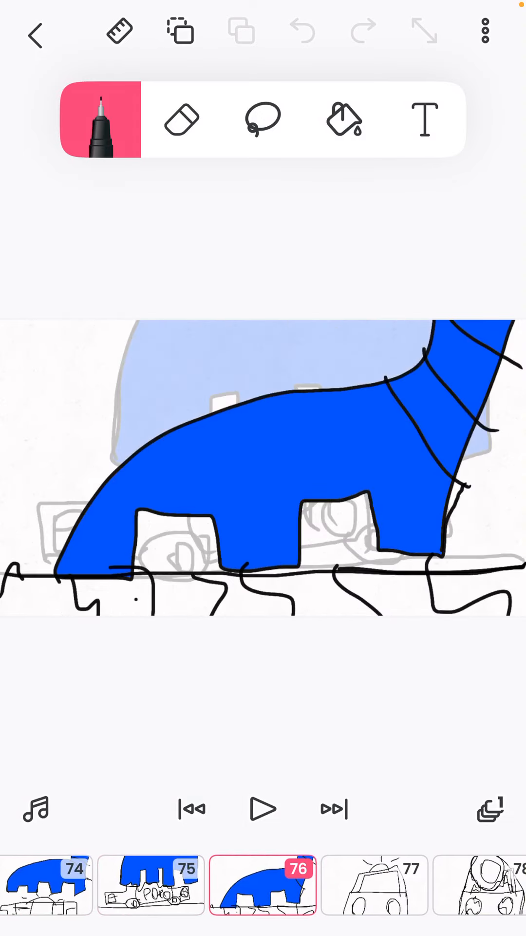
{"action": "left_click", "coordinate": [332, 809]}
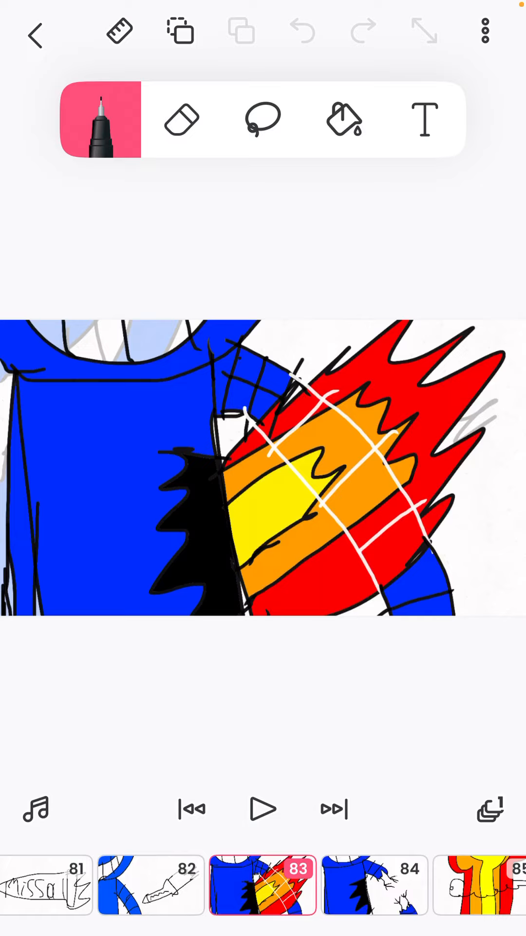
Step past the flames frame to frame 96, the blue foot against grey before the credits
{"action": "left_click", "coordinate": [334, 809]}
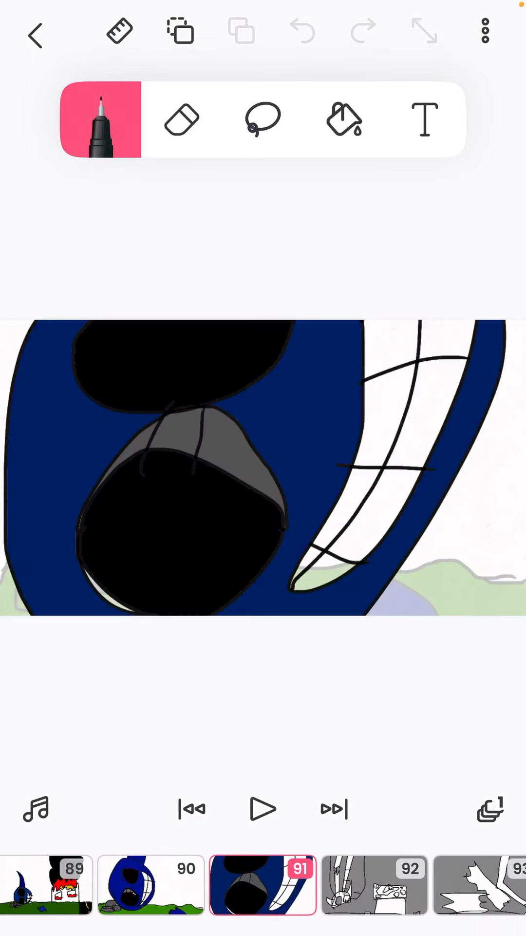
{"action": "left_click", "coordinate": [334, 809]}
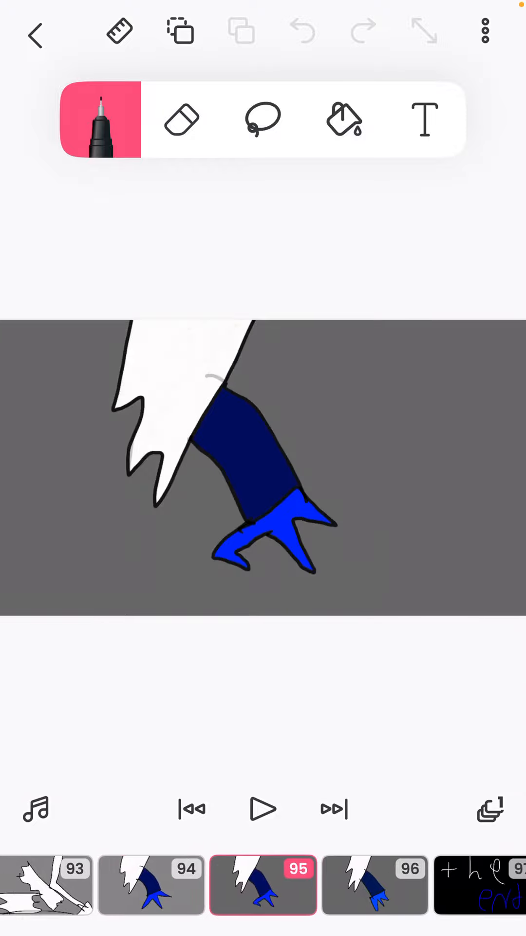
{"action": "left_click", "coordinate": [333, 809]}
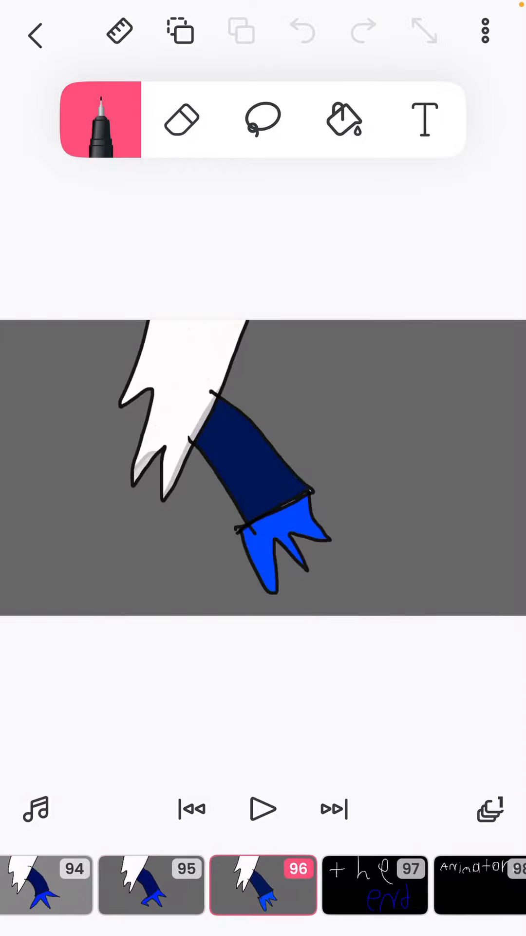